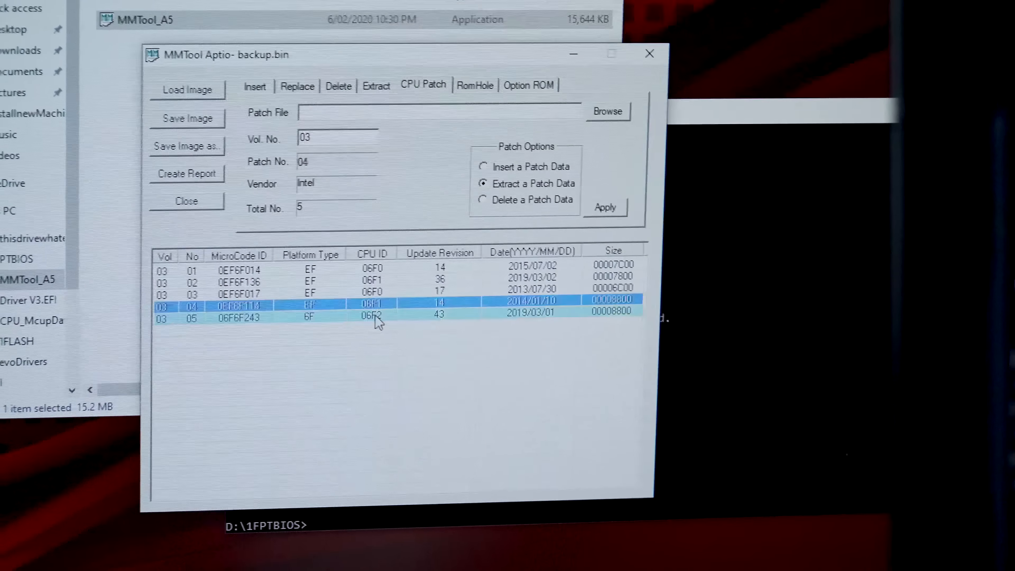
Delete microcode patch 05 (0F6F243, CPU ID 06F2) from backup.bin and start Save Image as
{"action": "left_click", "coordinate": [375, 318]}
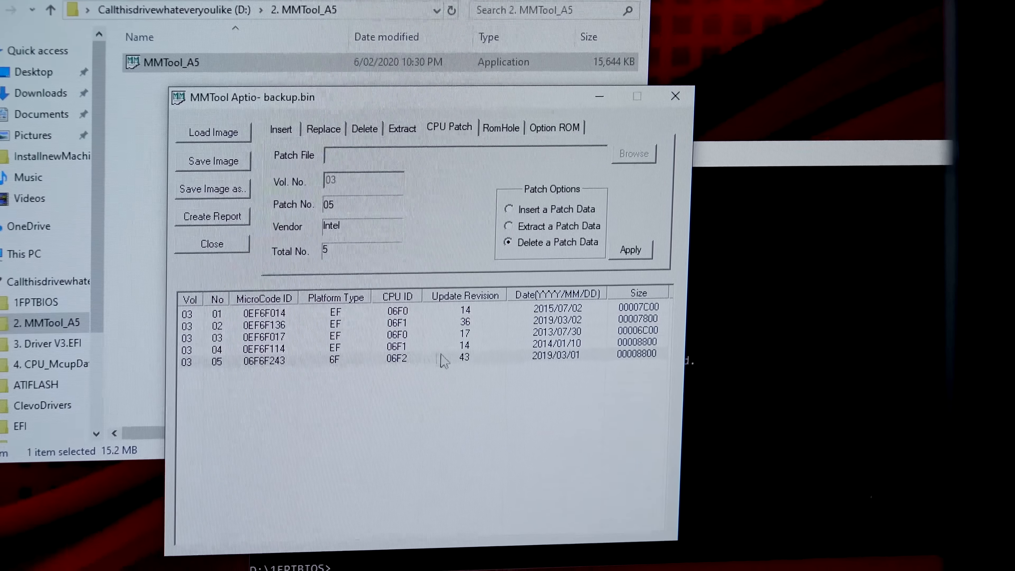
{"action": "left_click", "coordinate": [631, 250]}
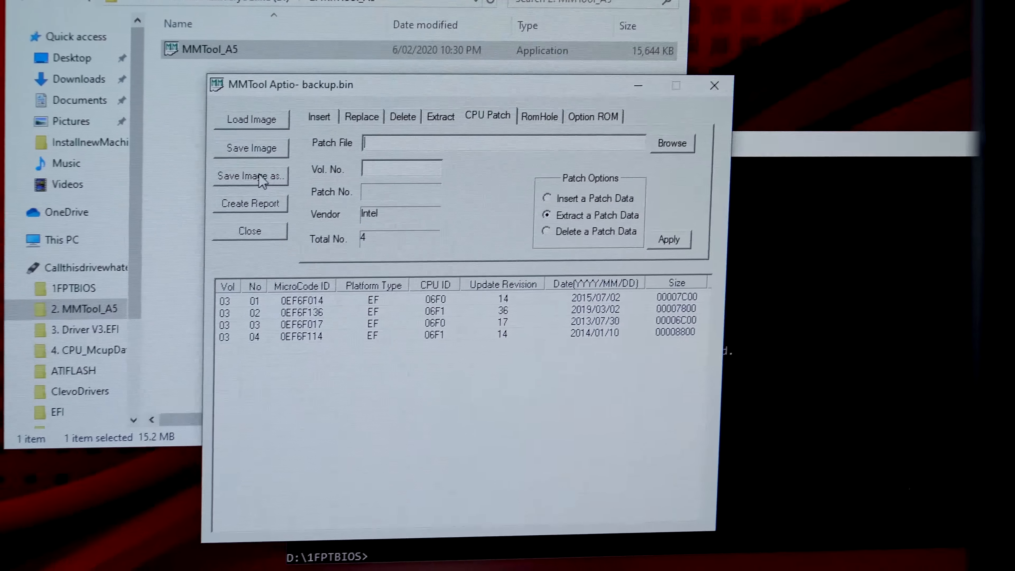
{"action": "left_click", "coordinate": [250, 176]}
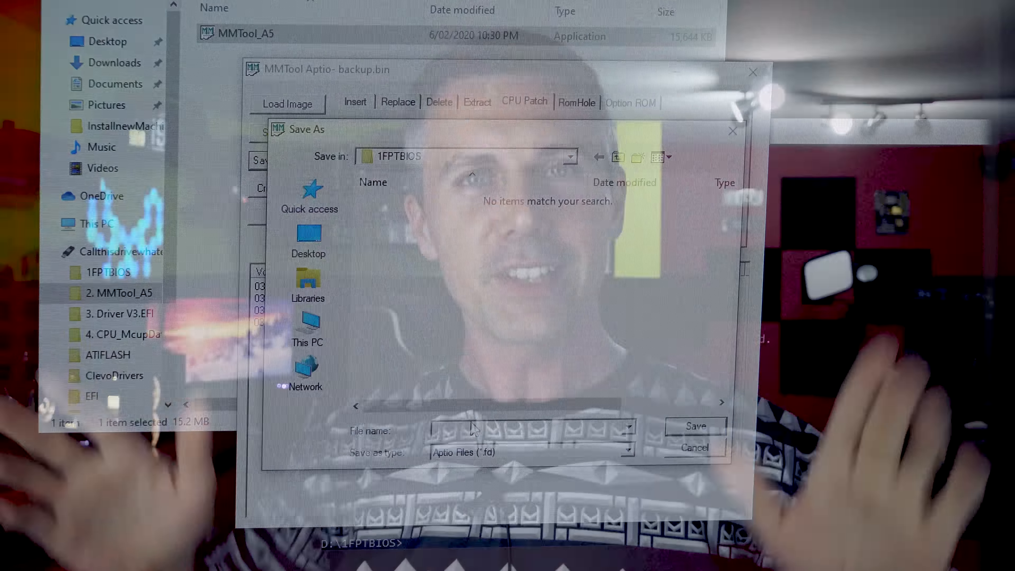